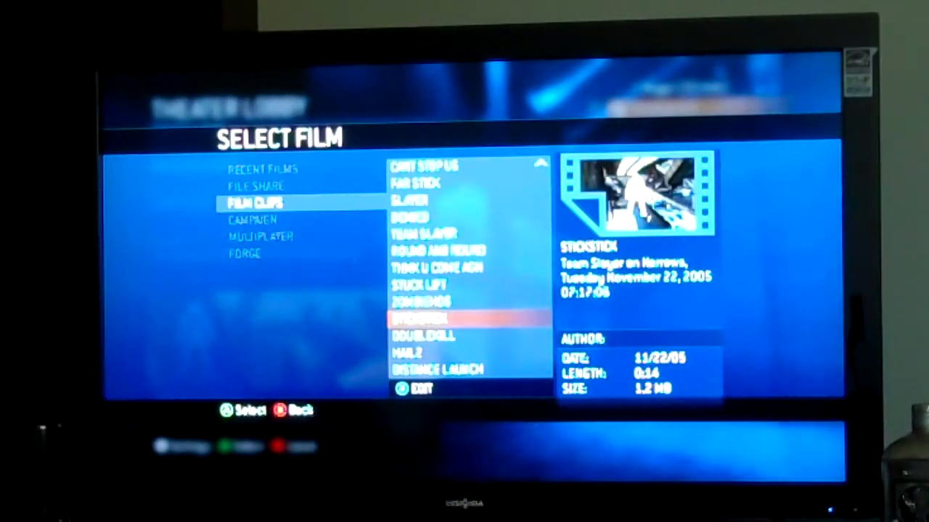
Move up from Stickstick to Denied to show its Team Slayer on Narrows details.
key("up")
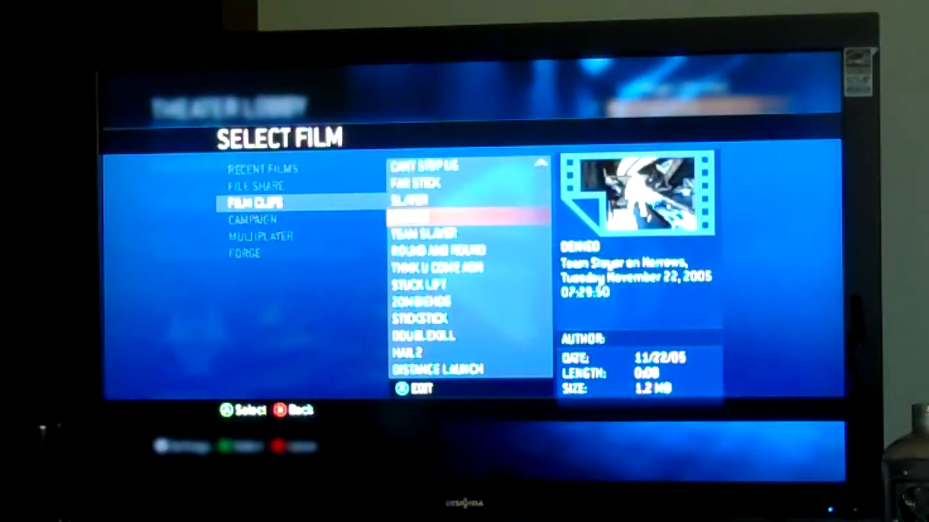
Scroll down the Film Clips list to Ultimate Sneak, the Multi Flag CTF on Snowbound clip.
key("down")
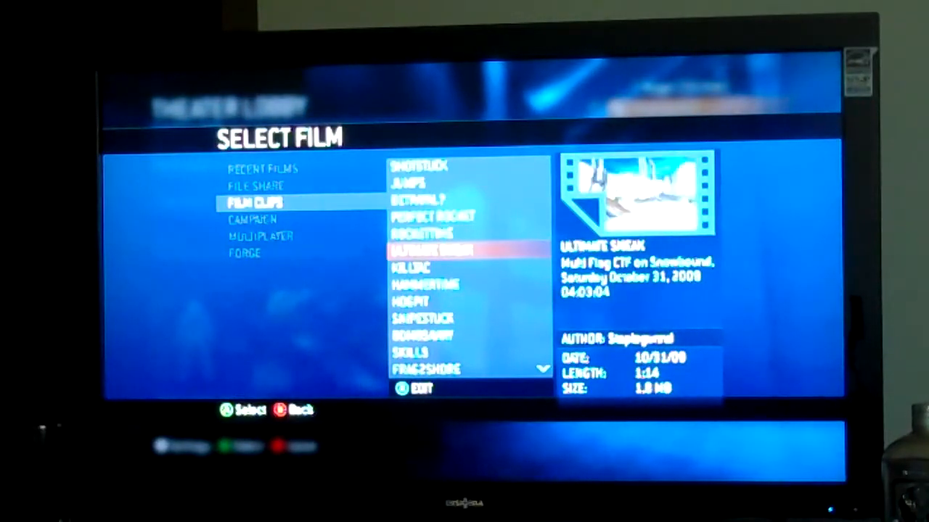
key("Down")
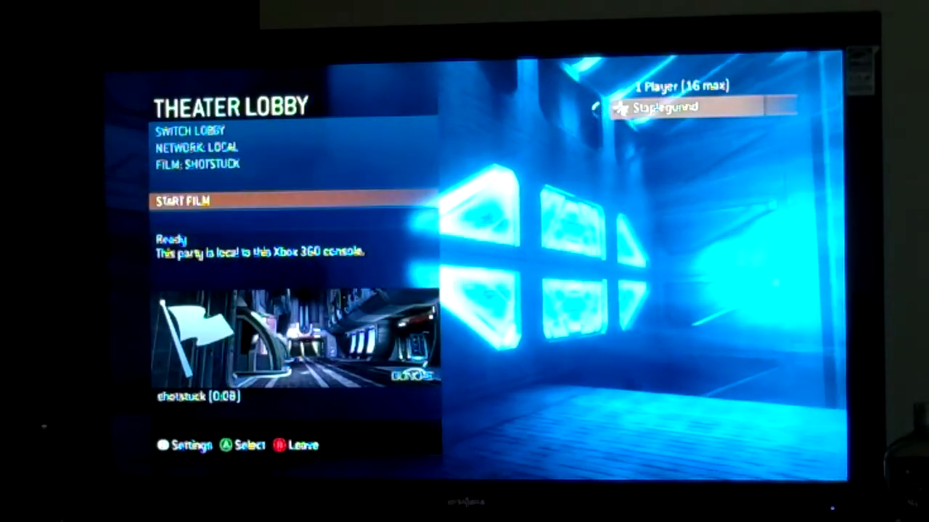
Reopen Select Film and highlight Ultimate Sneak, the 1:14 Multi Flag CTF on Snowbound clip.
key("Up")
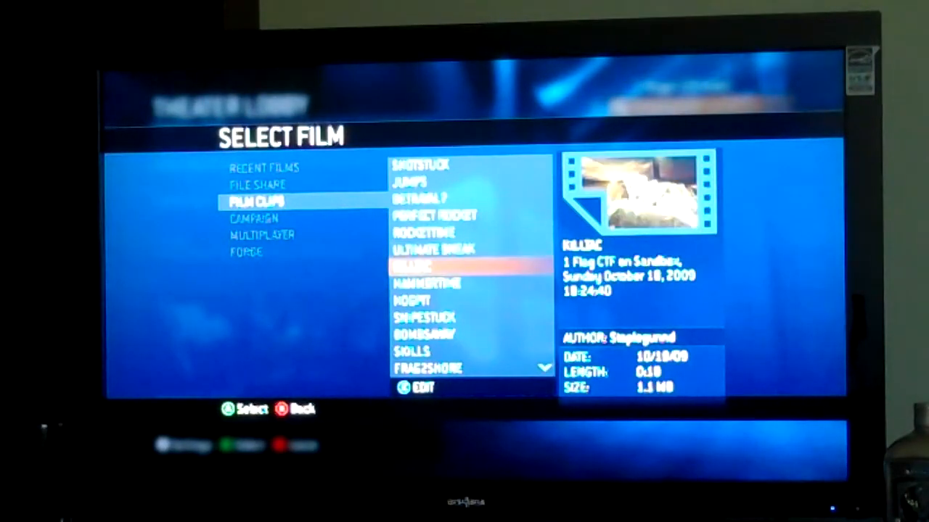
key("Up")
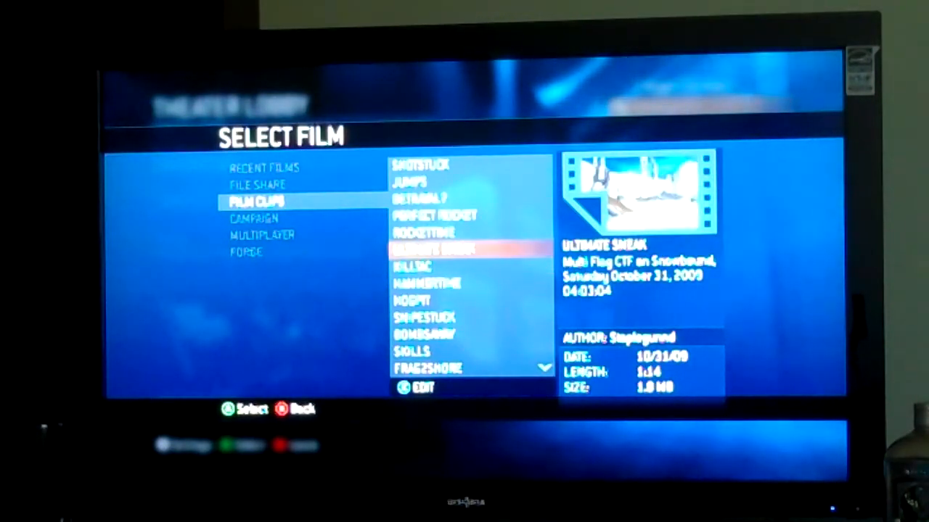